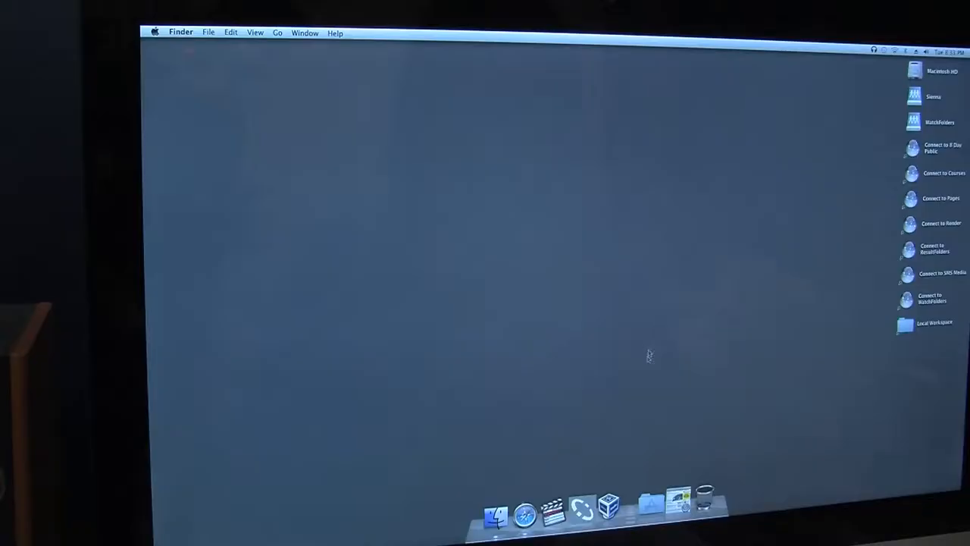
mouse_move(582, 512)
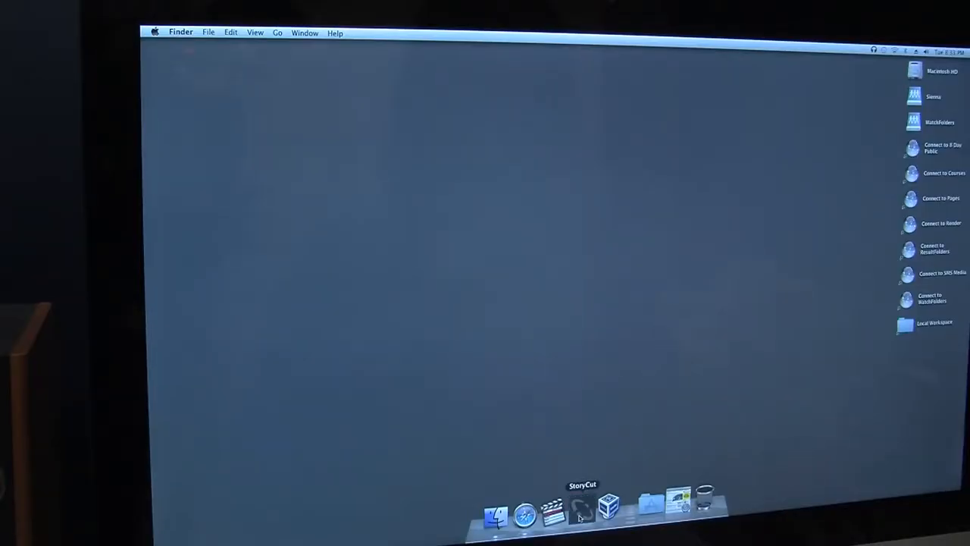
Launch StoryCut and bring up its Preferences dialog.
click(582, 508)
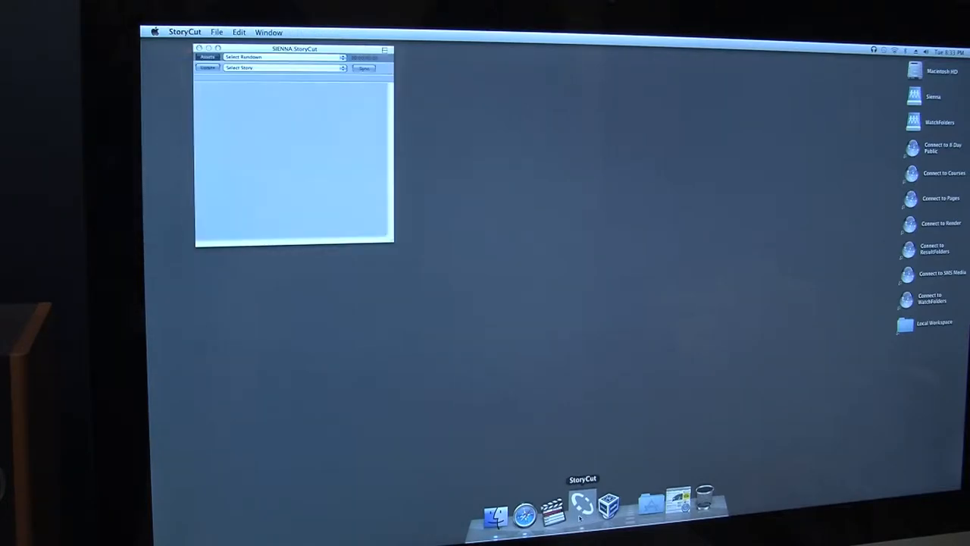
click(185, 32)
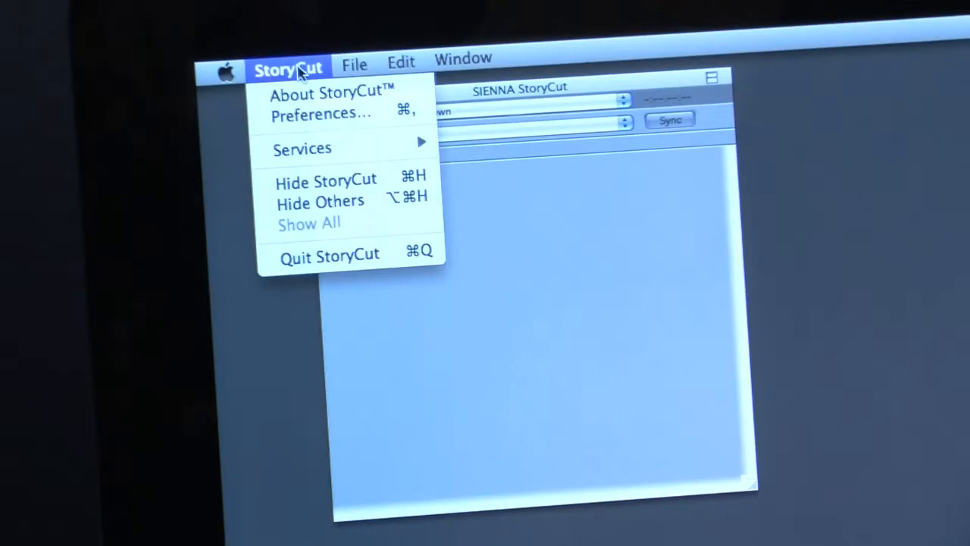
mouse_move(321, 114)
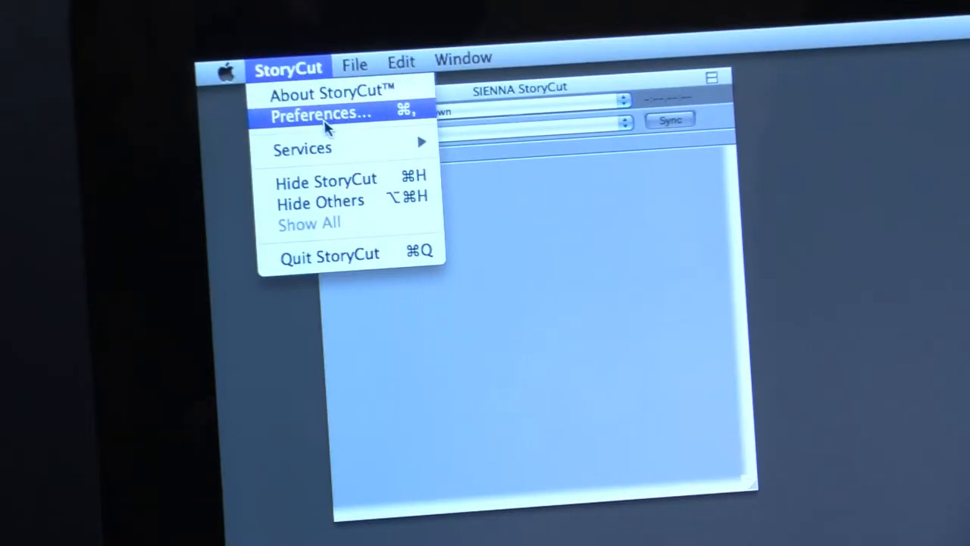
click(321, 112)
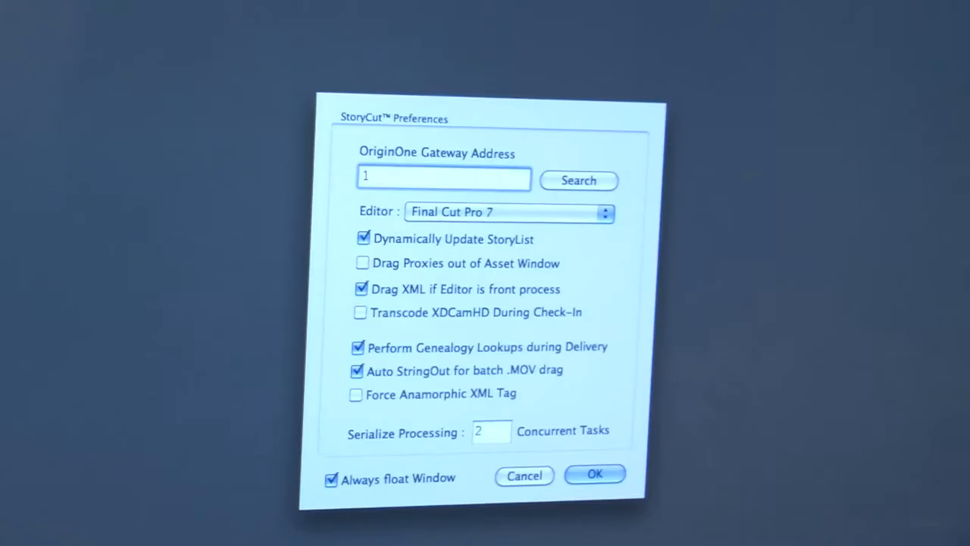
Set the OriginOne gateway address to 199.94.64.122, keep automatic StringOut on, and confirm.
text(99)
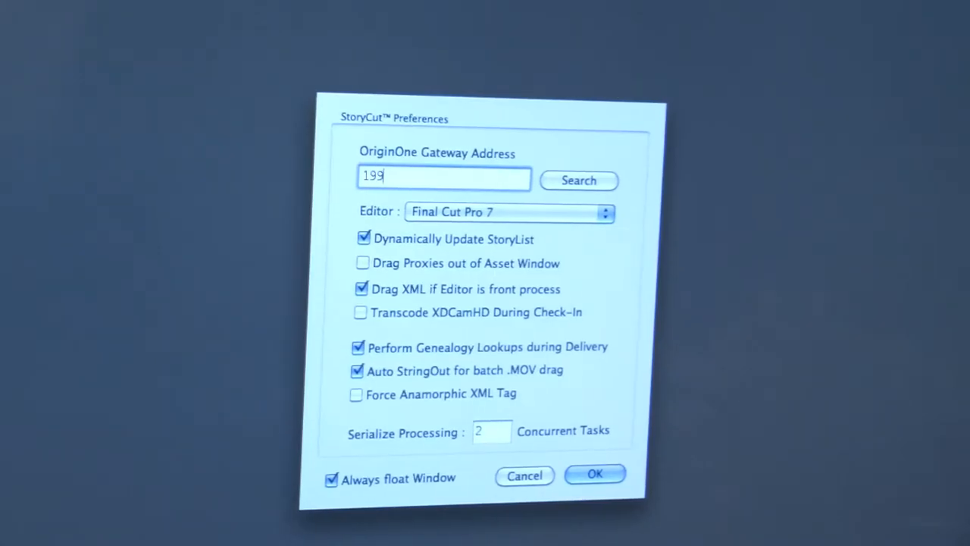
text(.94)
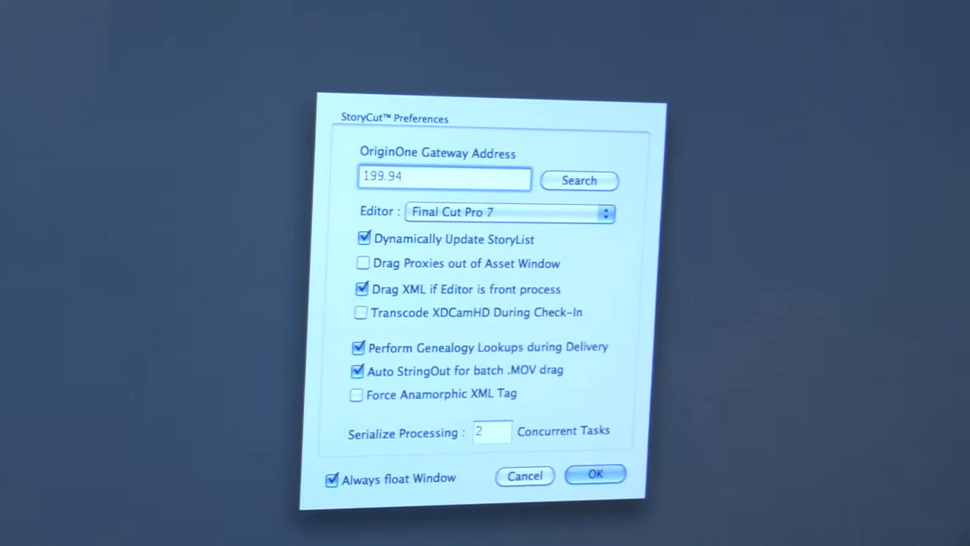
text(.64.122)
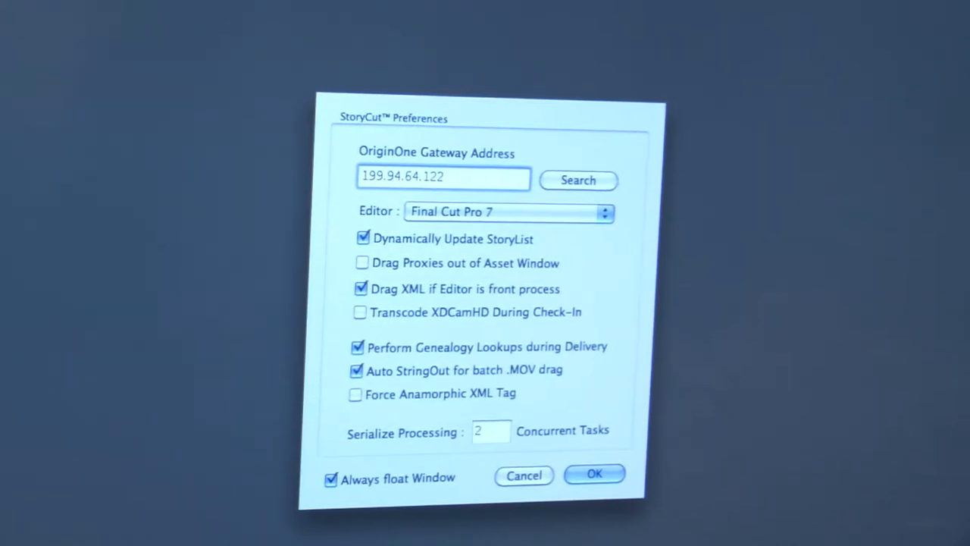
click(358, 370)
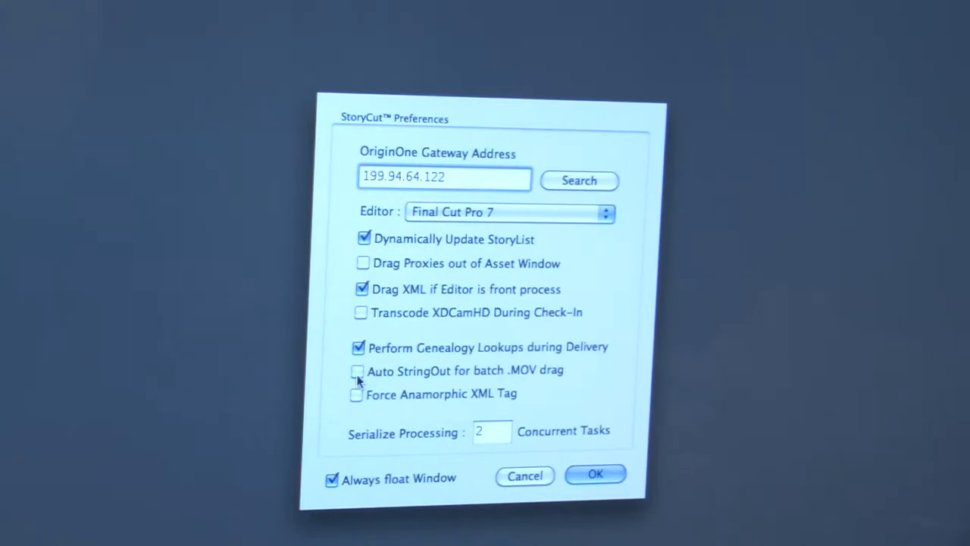
click(358, 370)
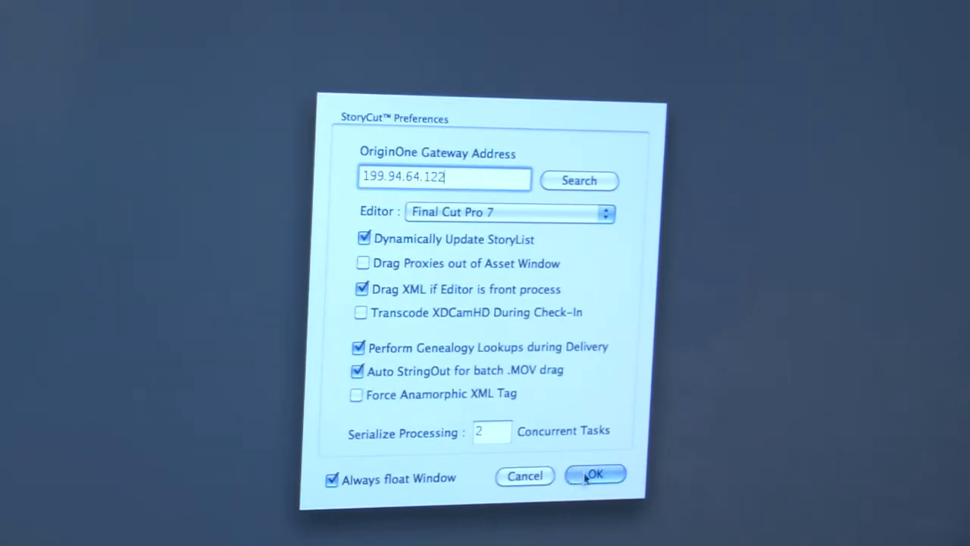
click(596, 473)
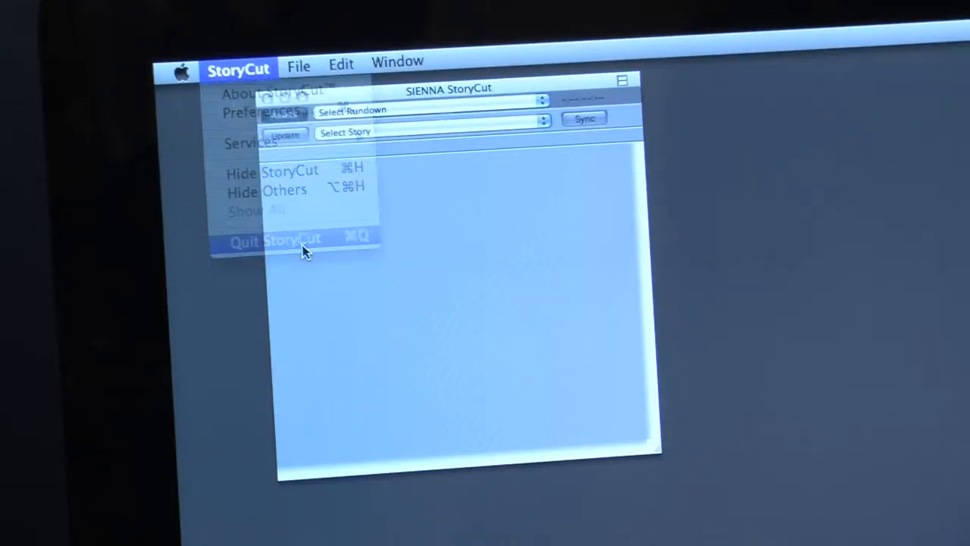
Quit StoryCut, then replace the default MOV_Media slug with username and class metadata.
click(274, 240)
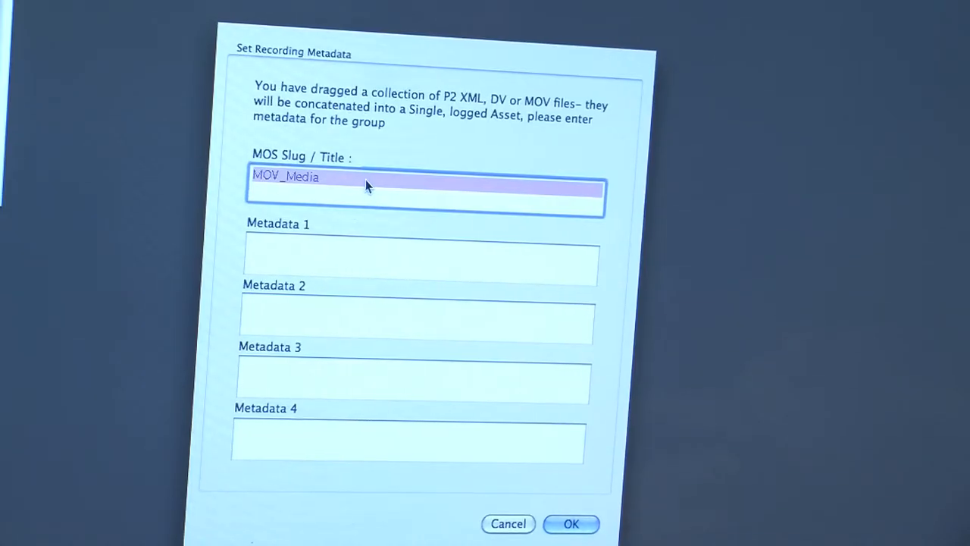
key(Delete)
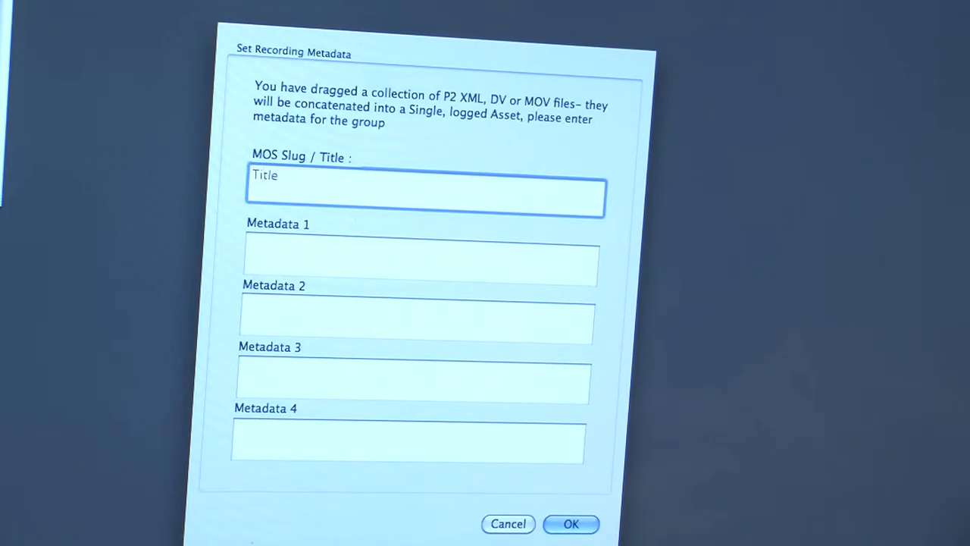
text(user)
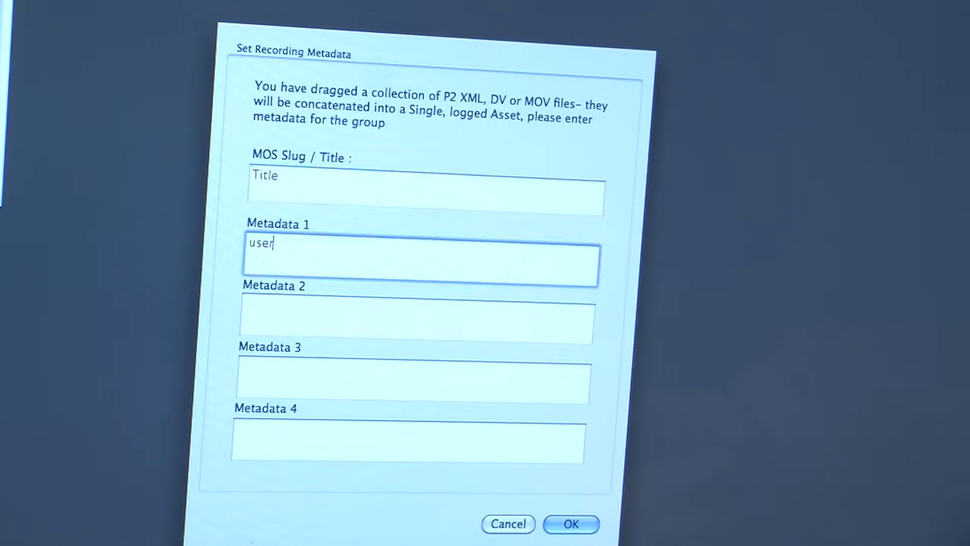
text(name)
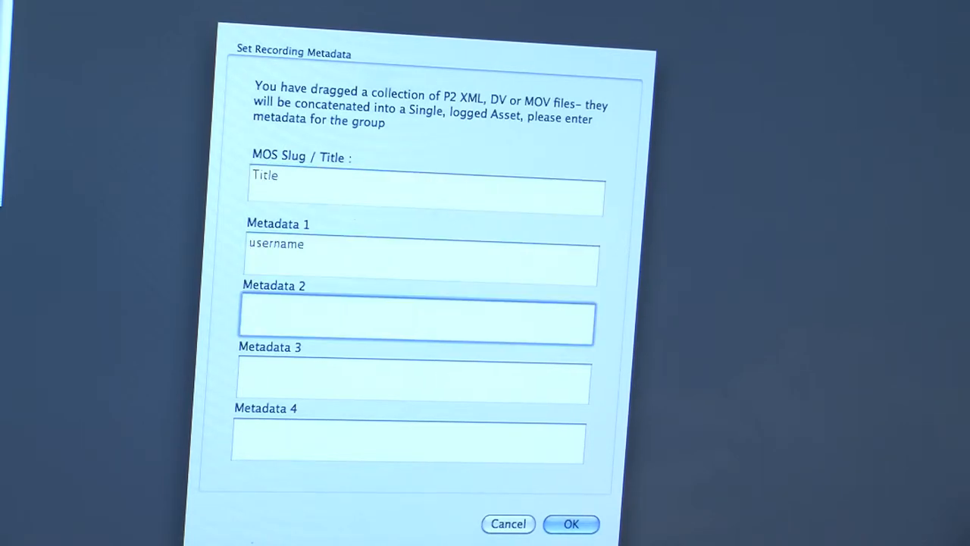
text(class)
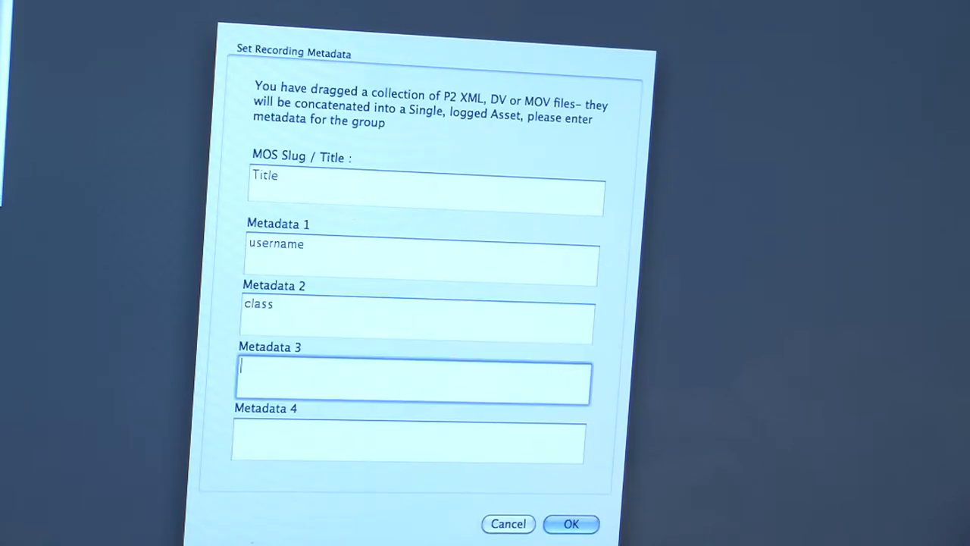
Fill in type of video and SLUG keywords, then confirm the recording metadata.
text(ty)
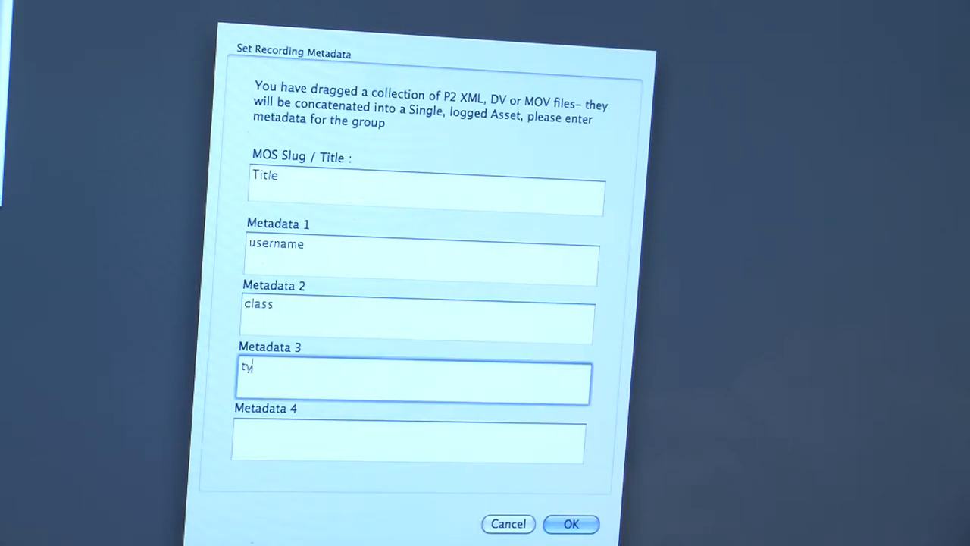
text(pe of video)
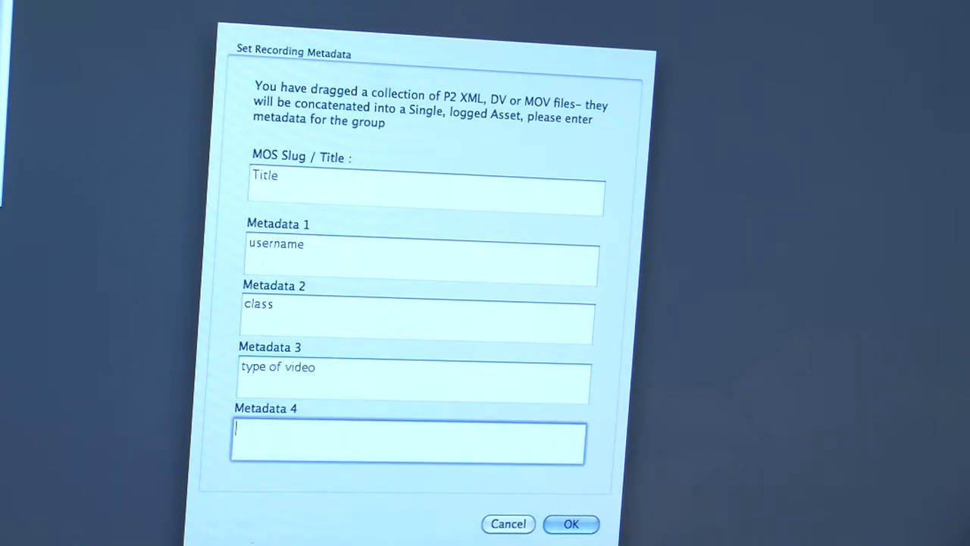
text(SL)
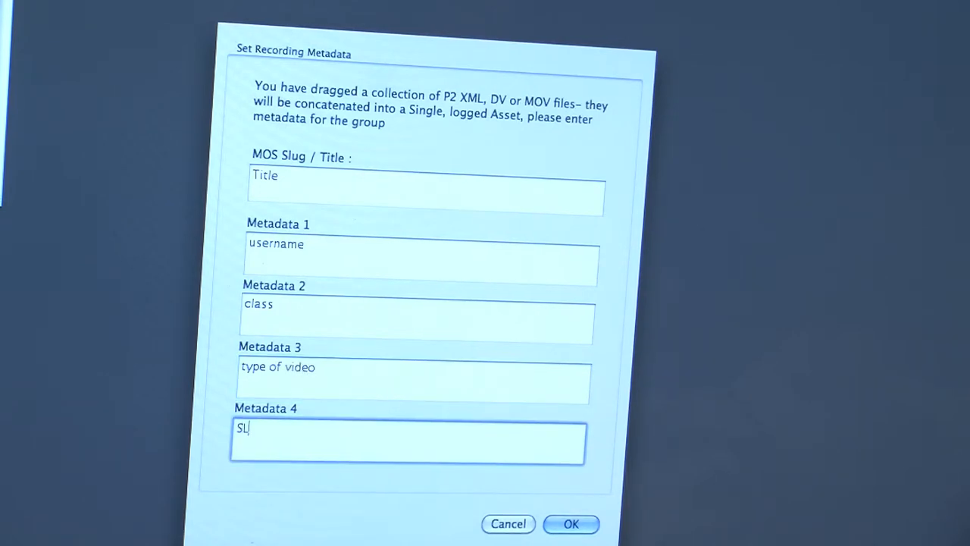
text(UG)
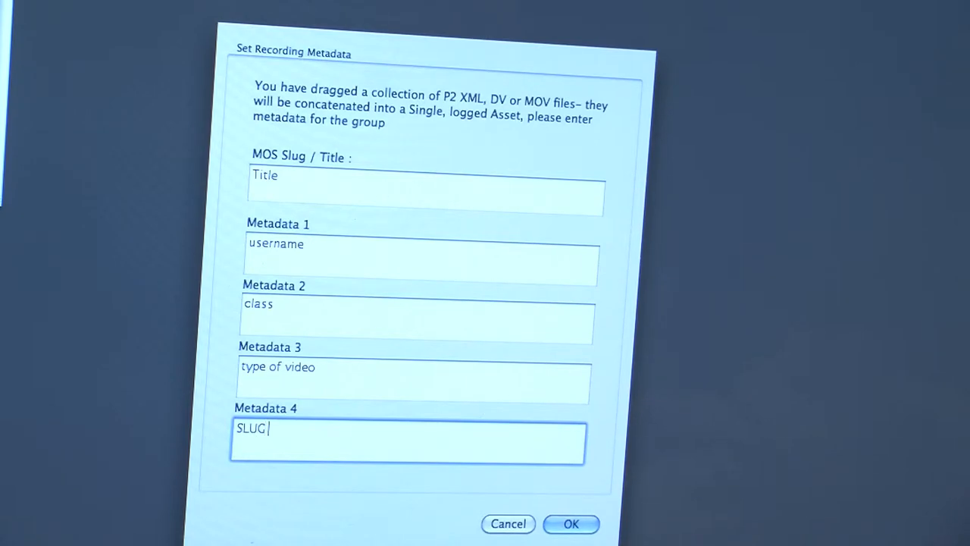
text(keywordsd)
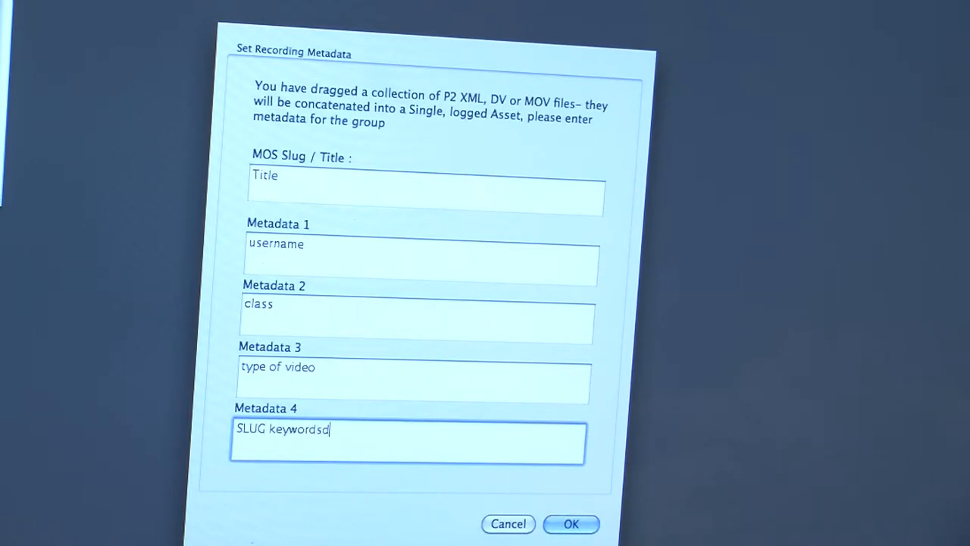
click(570, 525)
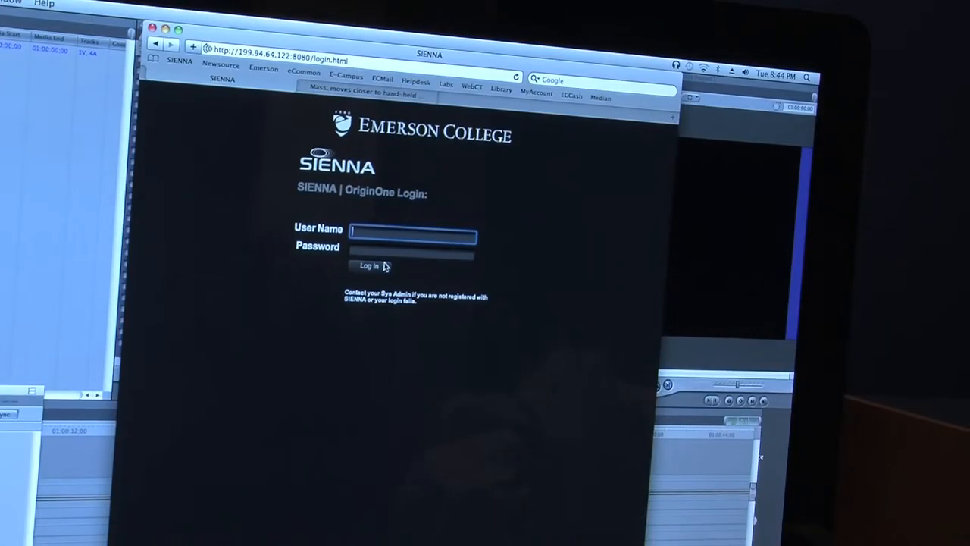
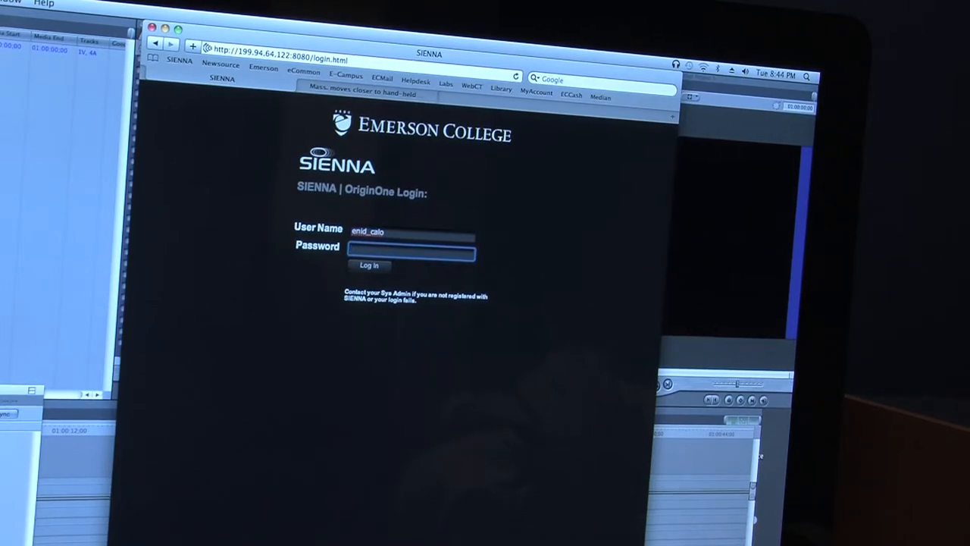
Log into Sienna as 'enid' with the password to reach the MediaSearch page.
text(password)
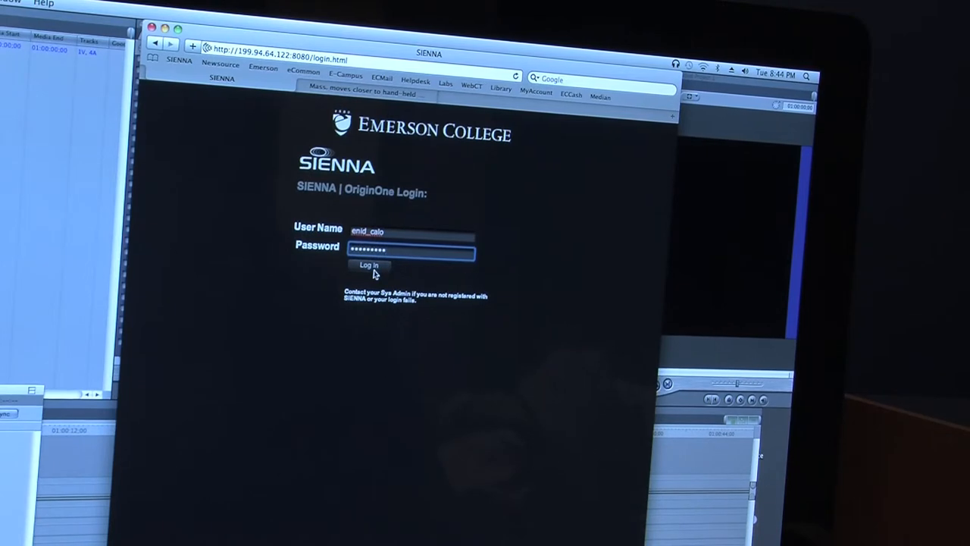
click(369, 265)
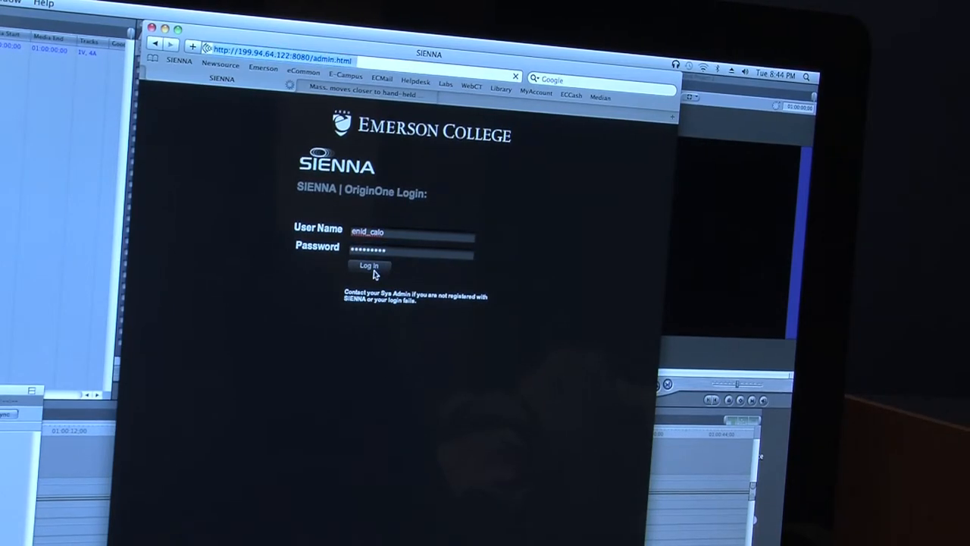
click(370, 267)
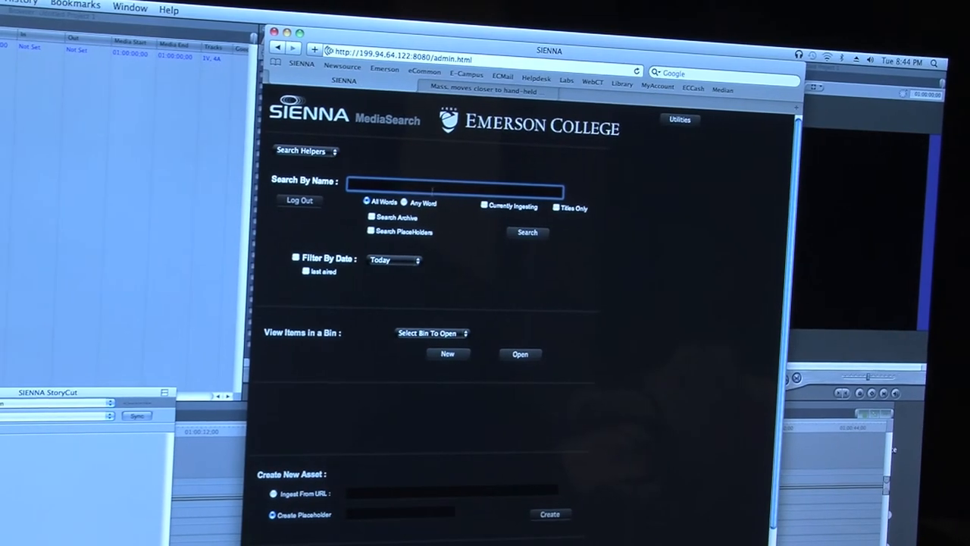
click(527, 232)
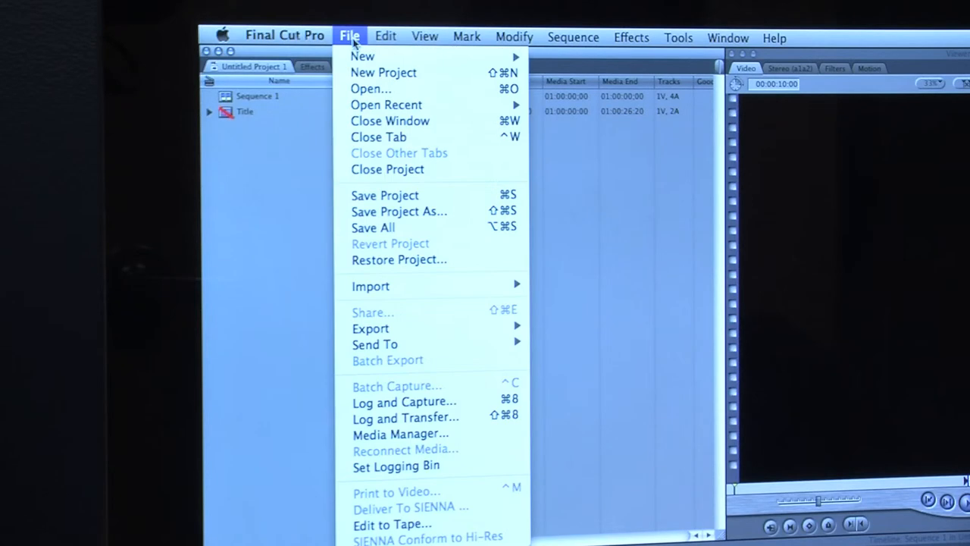
mouse_move(370, 284)
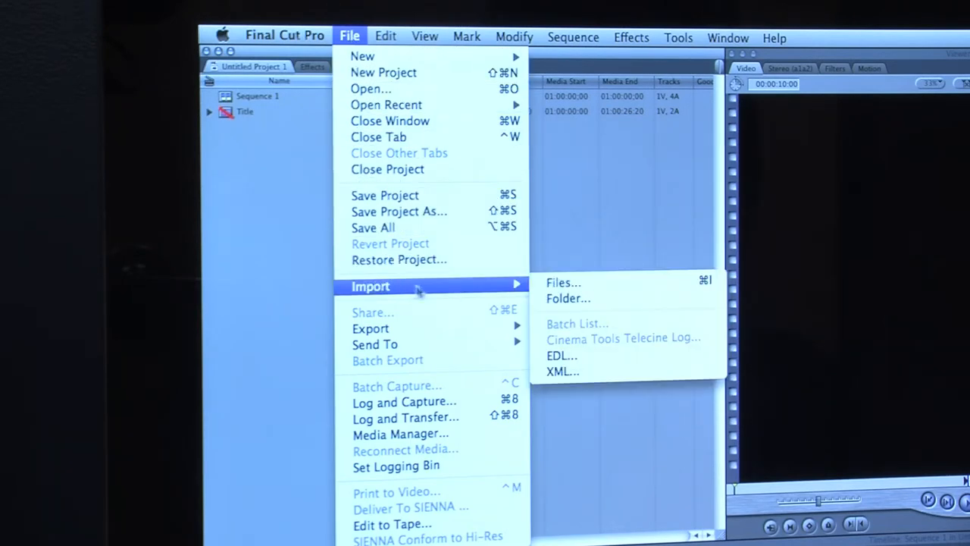
mouse_move(563, 283)
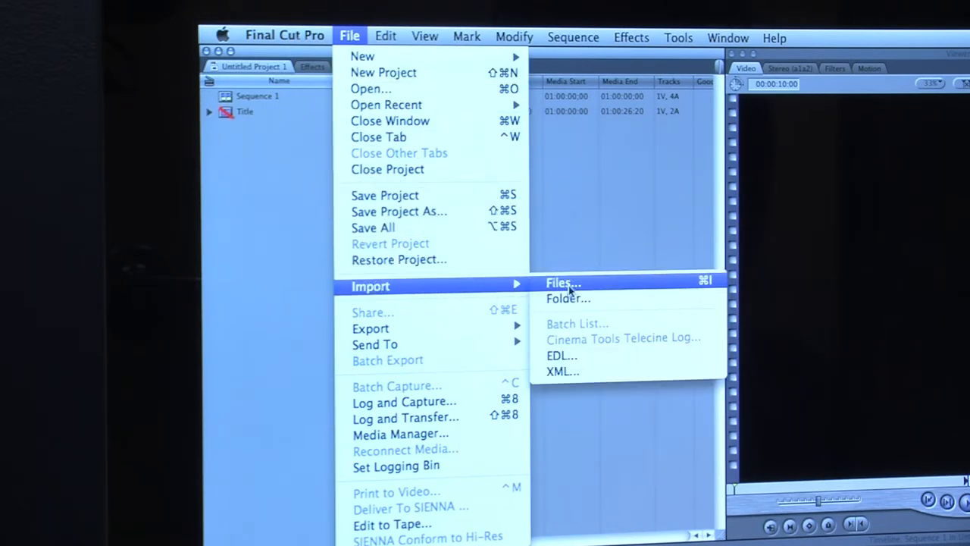
Import the 118_1135 ProRes MOV from the Desktop and bring up its Deliver To SIENNA options.
click(563, 284)
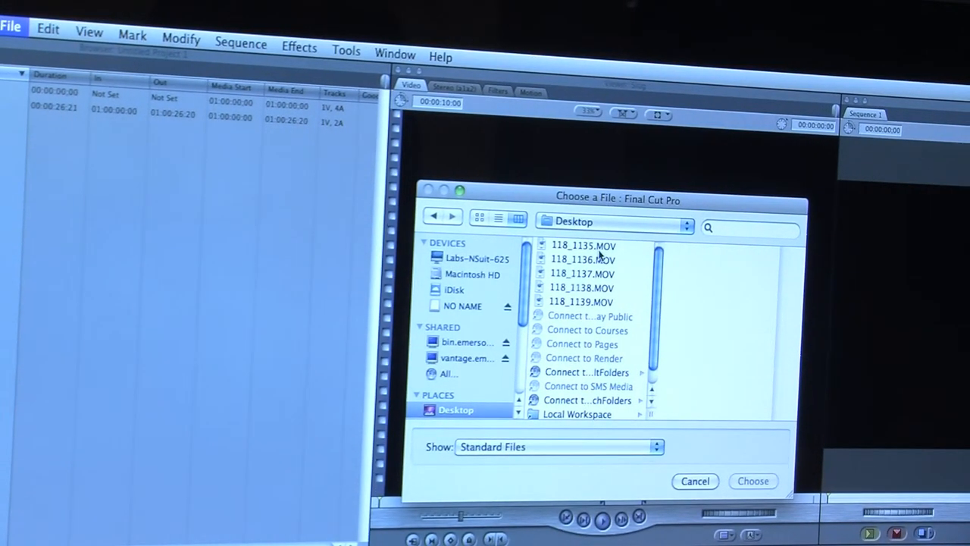
click(752, 481)
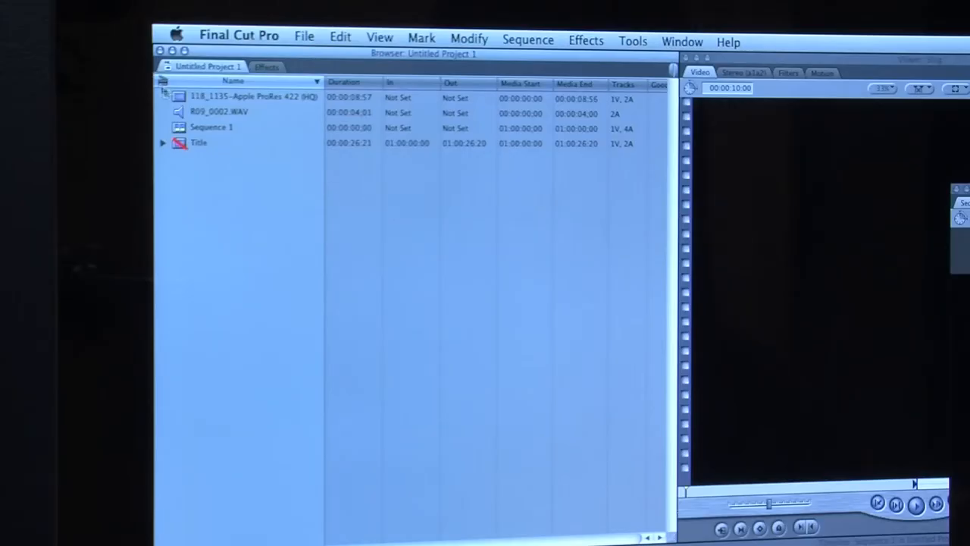
click(243, 97)
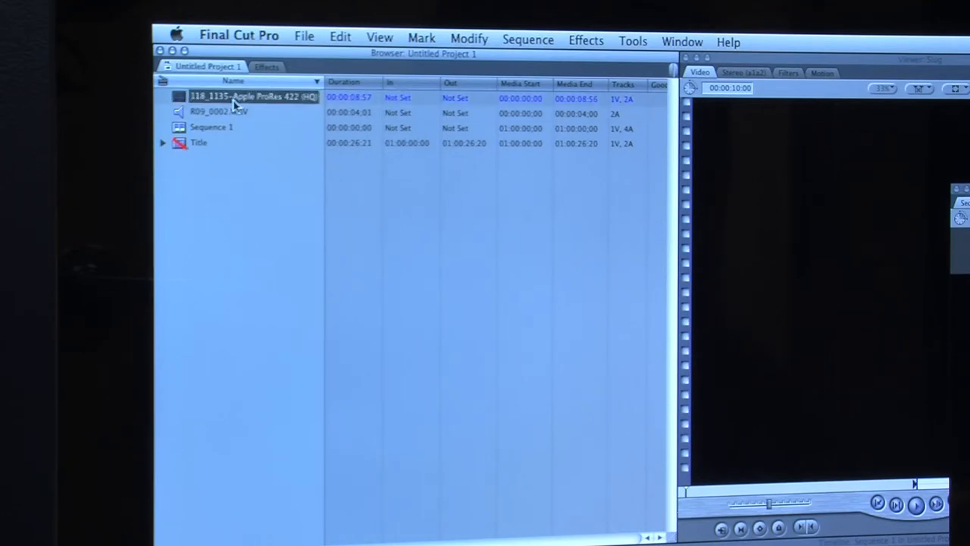
click(304, 36)
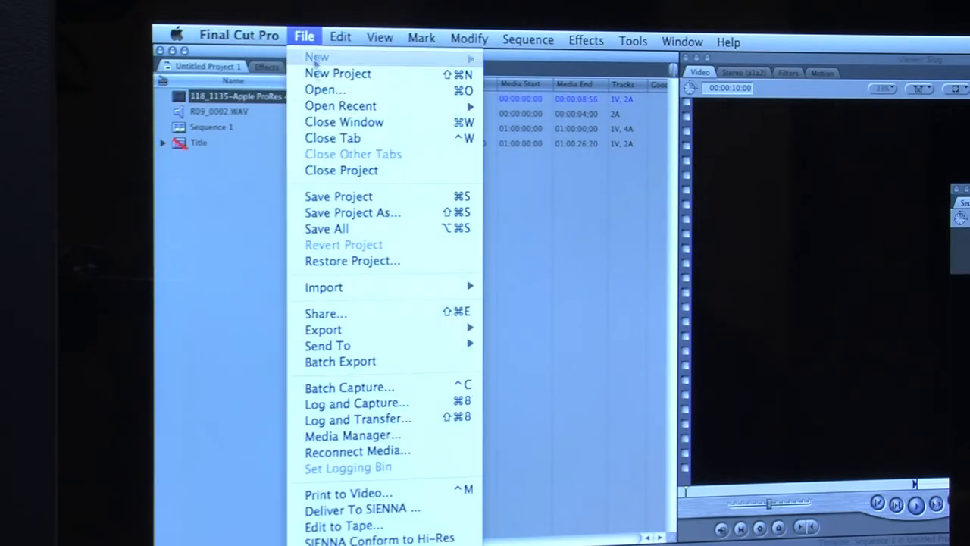
mouse_move(362, 510)
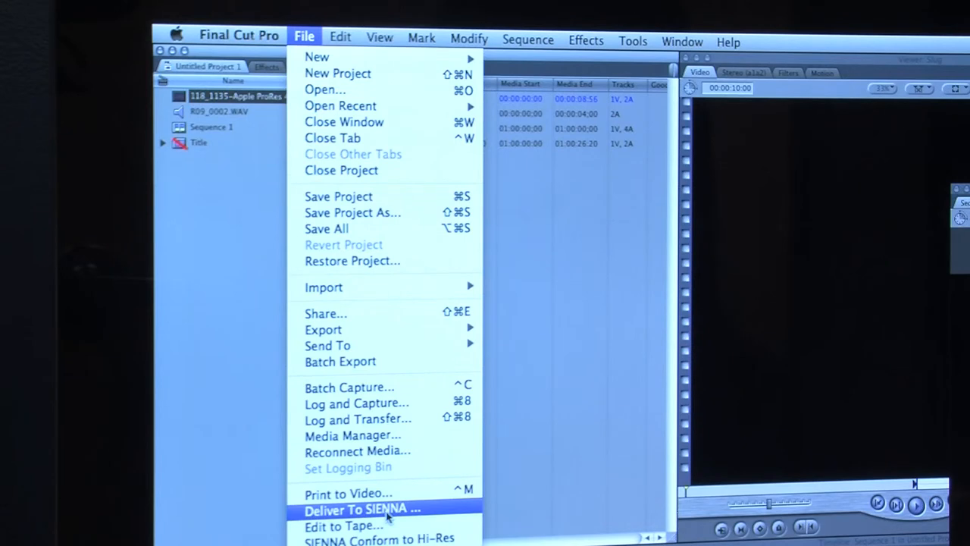
click(362, 510)
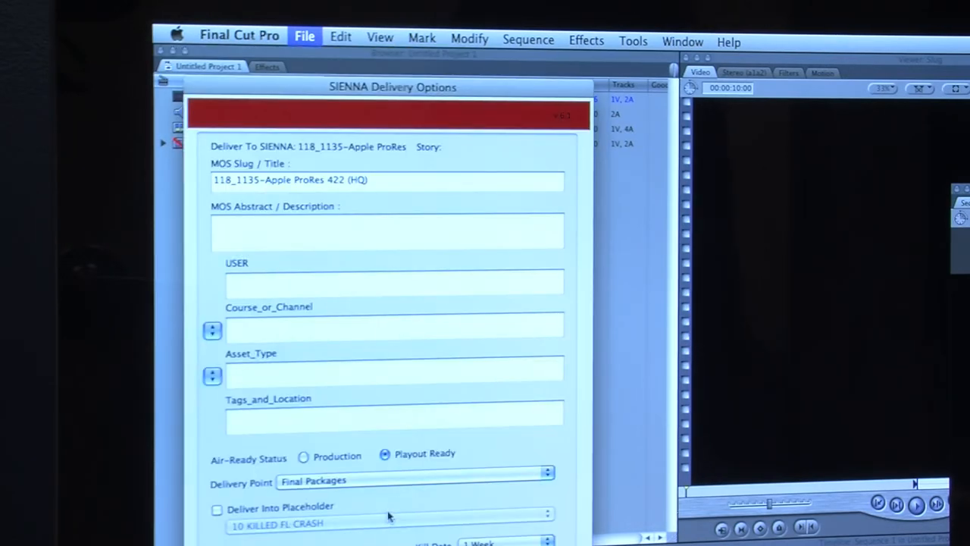
mouse_move(391, 514)
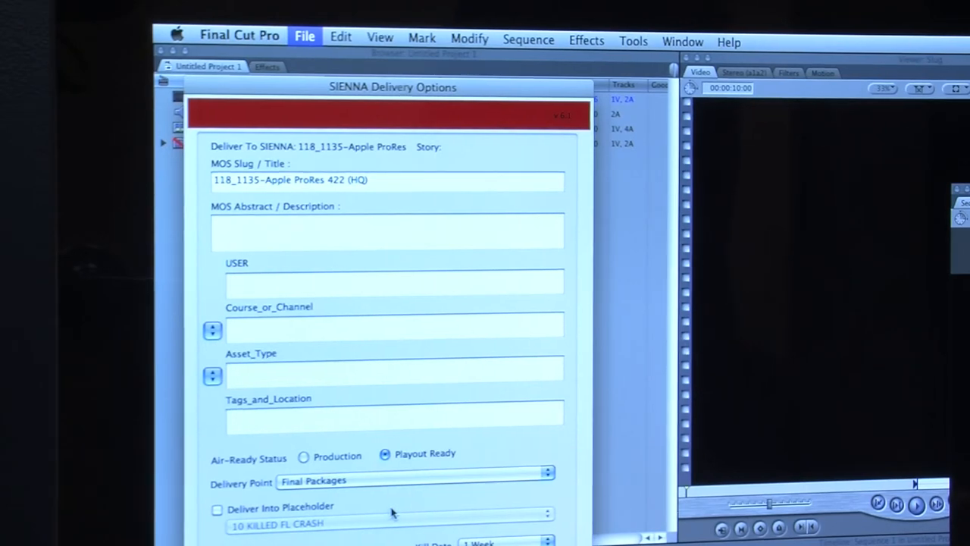